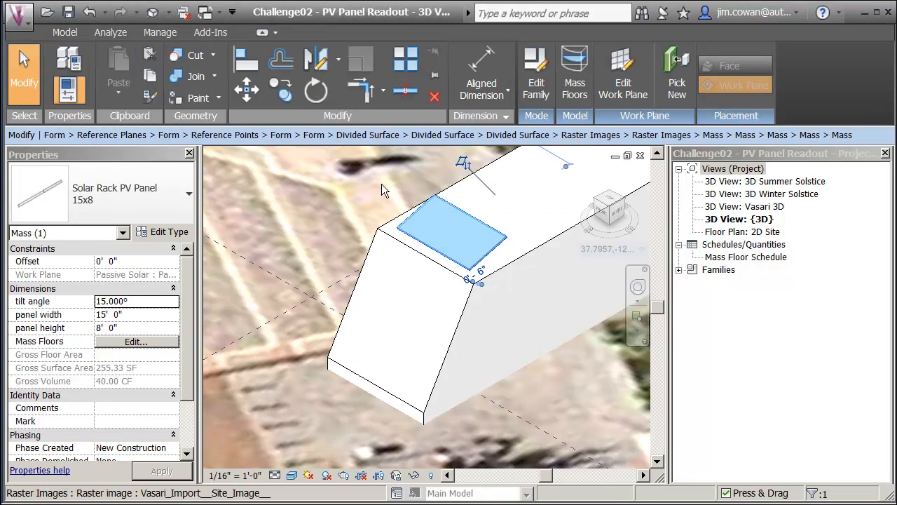
mouse_move(384, 188)
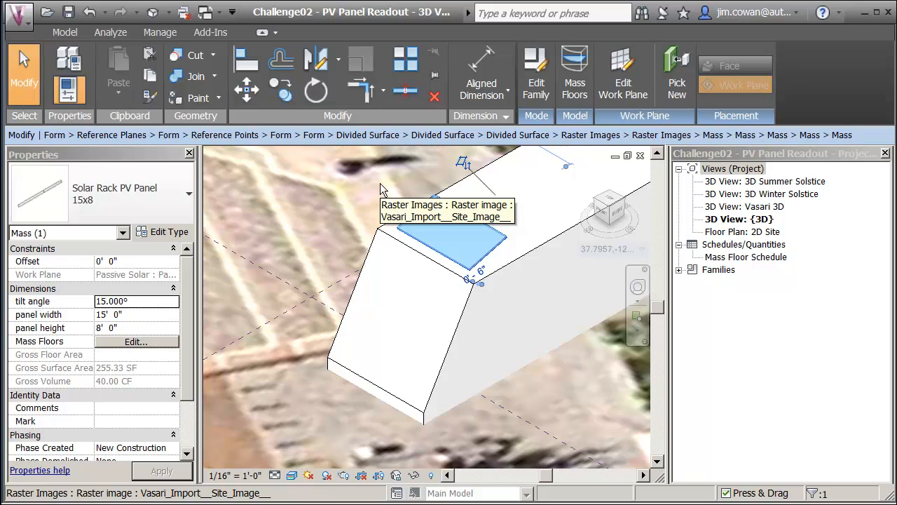
mouse_move(372, 184)
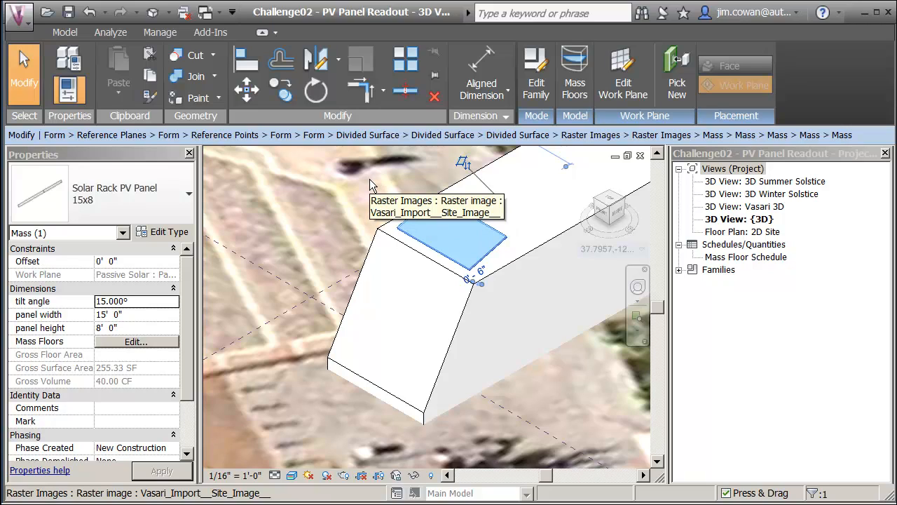
- Check the project's location settings to confirm Oakland's latitude coordinates
left_click(133, 300)
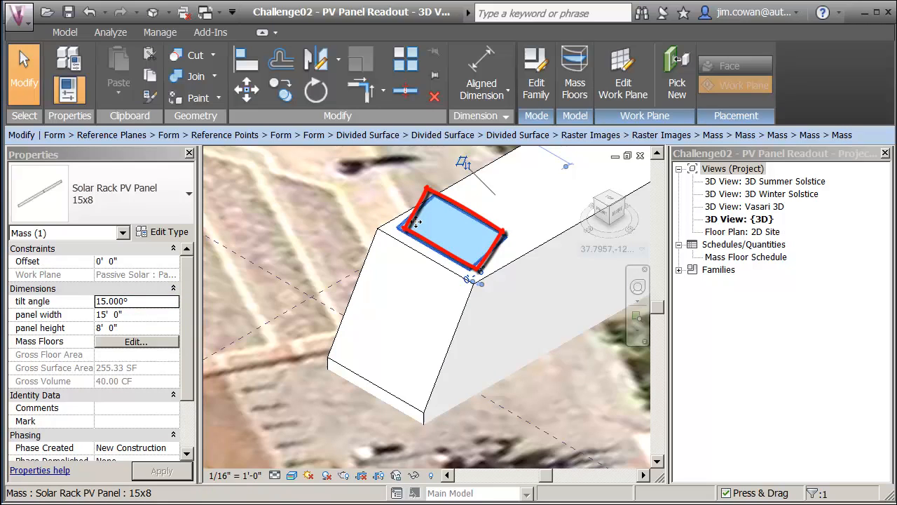
mouse_move(494, 252)
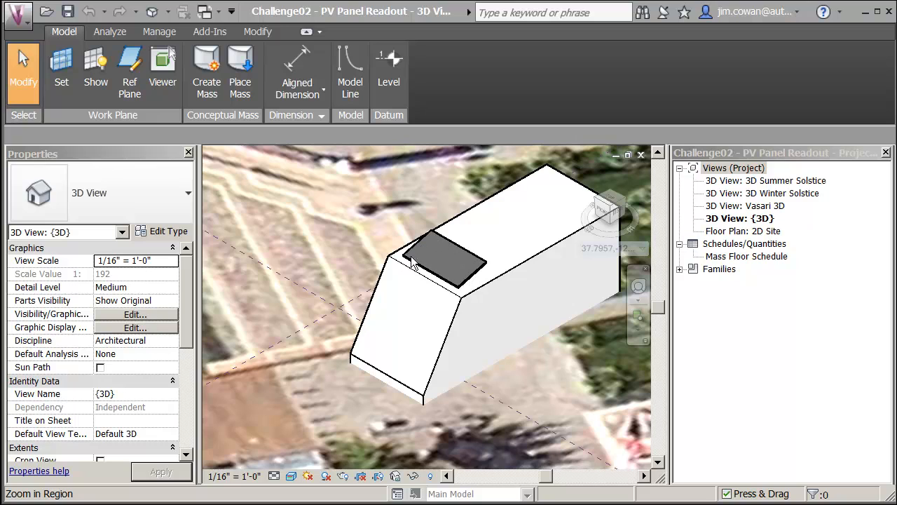
mouse_move(600, 252)
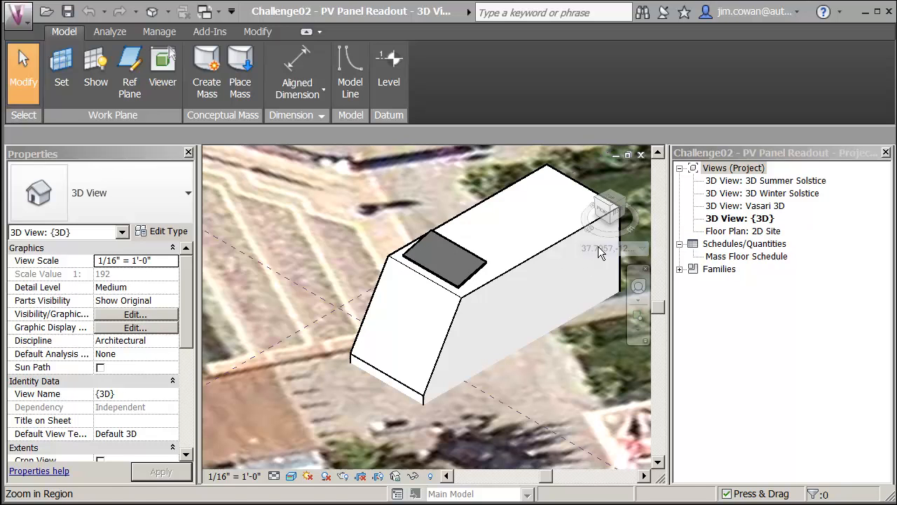
left_click(491, 323)
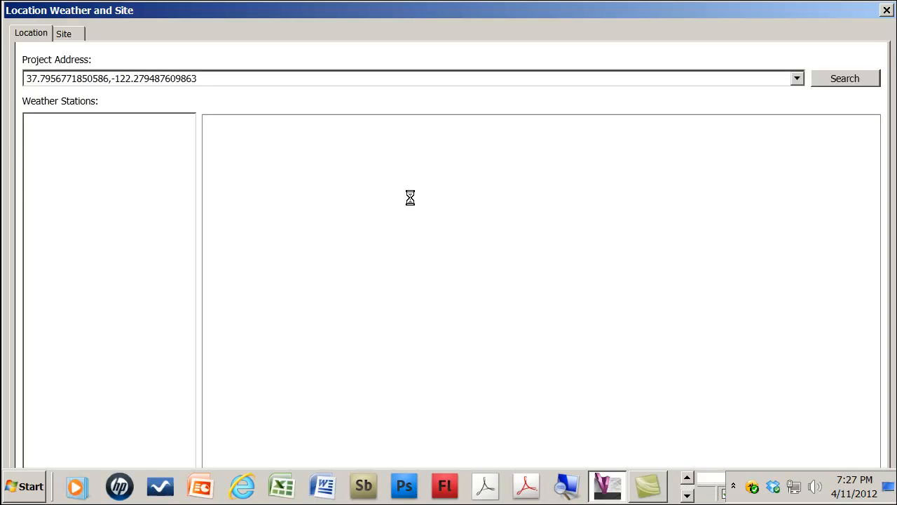
left_click(844, 78)
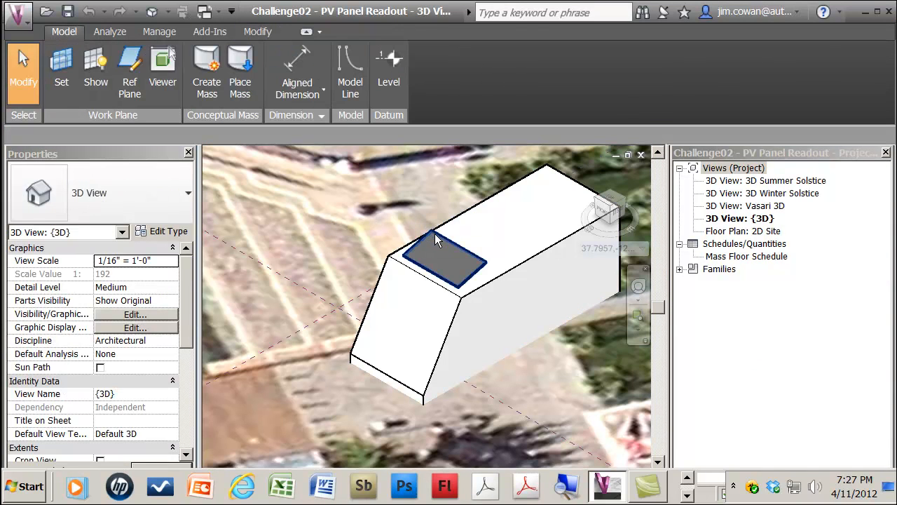
- Set the selected Solar Rack PV Panel's tilt angle to 37 degrees in Properties
left_click(442, 263)
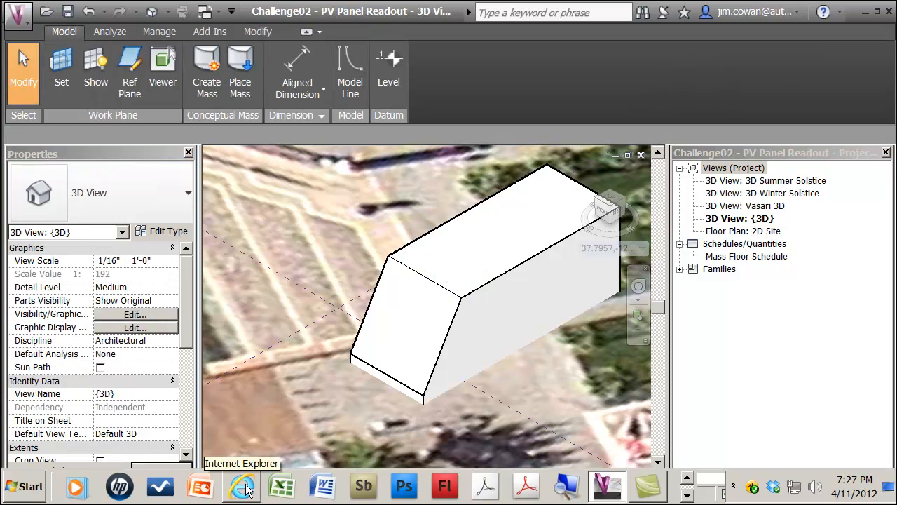
mouse_move(337, 241)
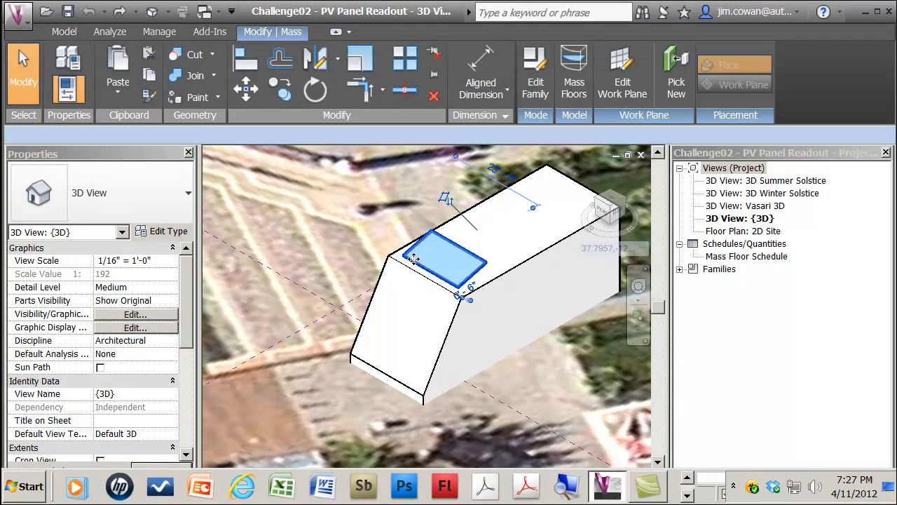
left_click(441, 259)
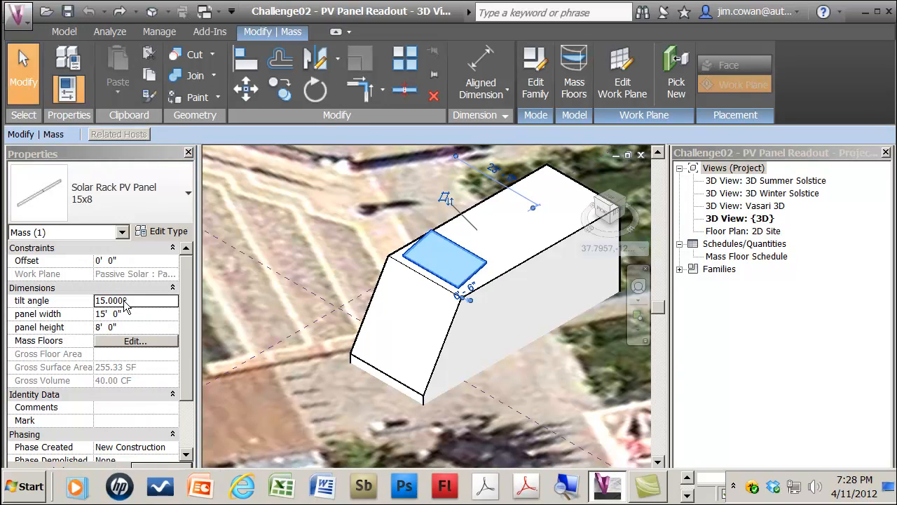
triple_click(134, 300)
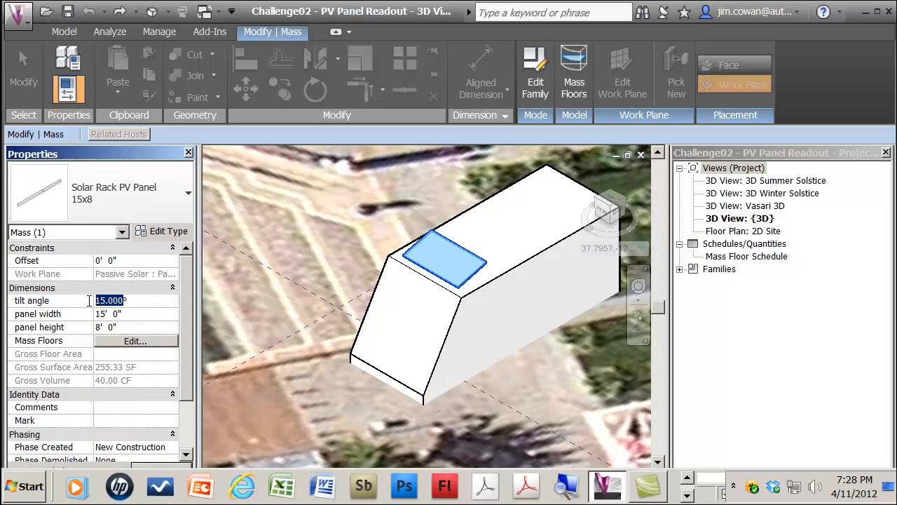
type("37")
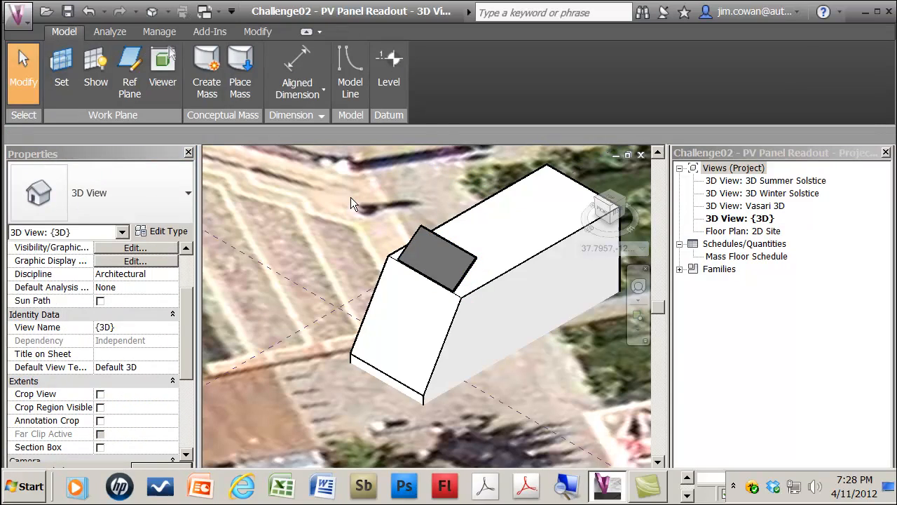
mouse_move(371, 155)
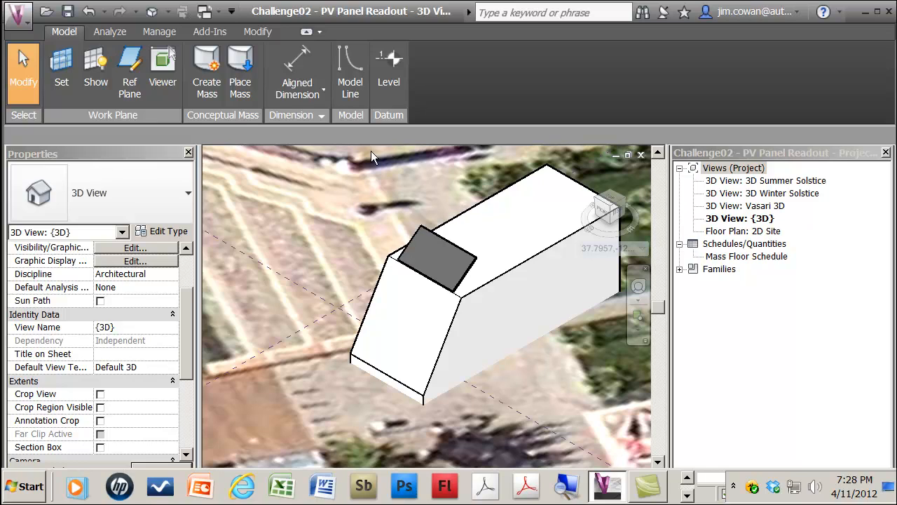
mouse_move(109, 32)
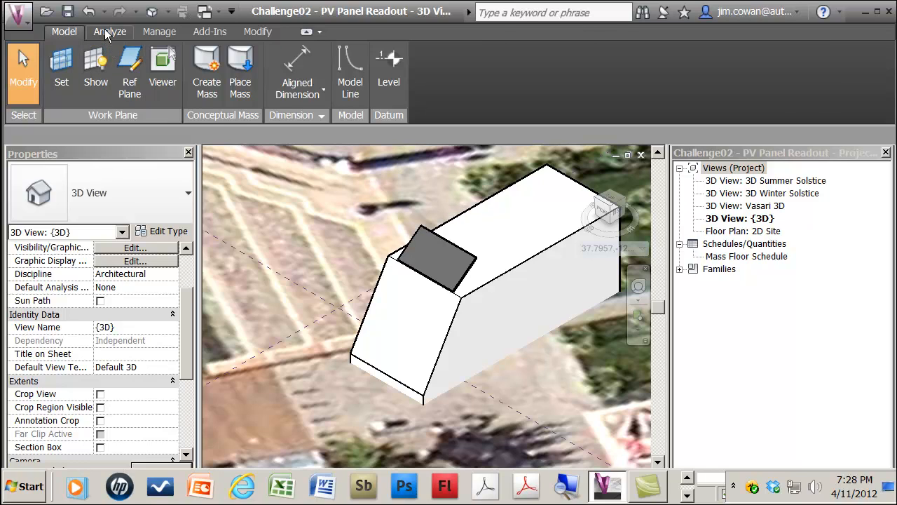
- Make the Solar Analysis sun study a Multi-Day One Year Solar Study
left_click(109, 31)
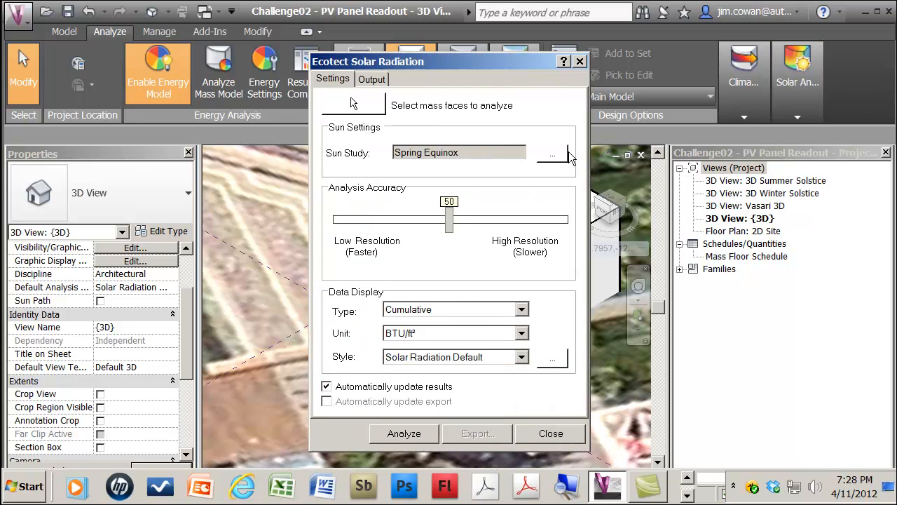
left_click(553, 154)
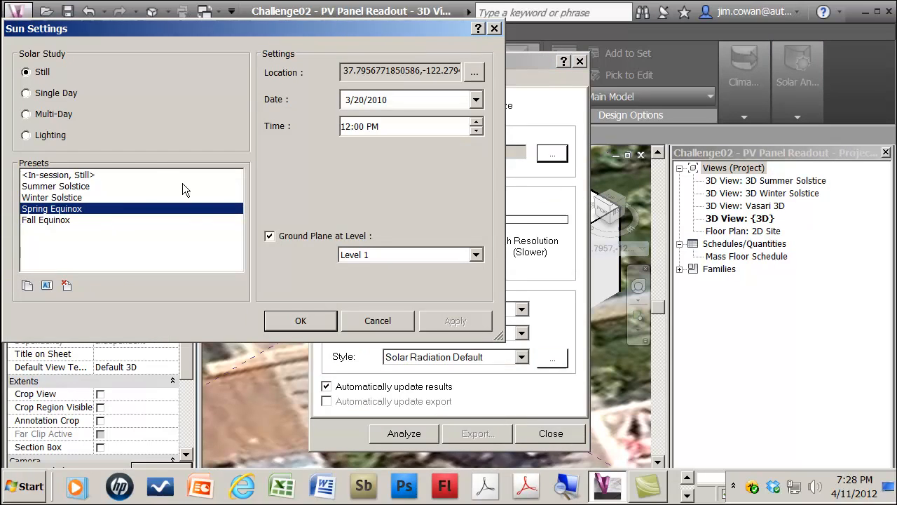
left_click(26, 113)
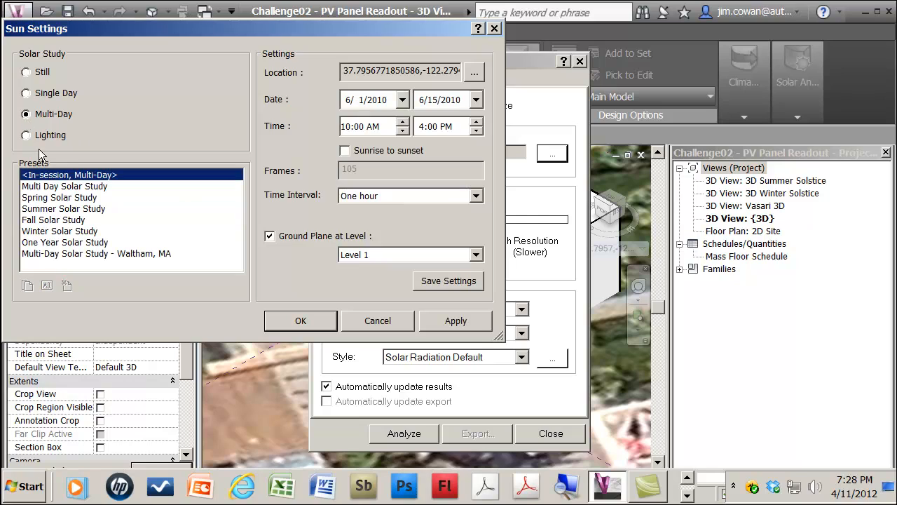
left_click(64, 241)
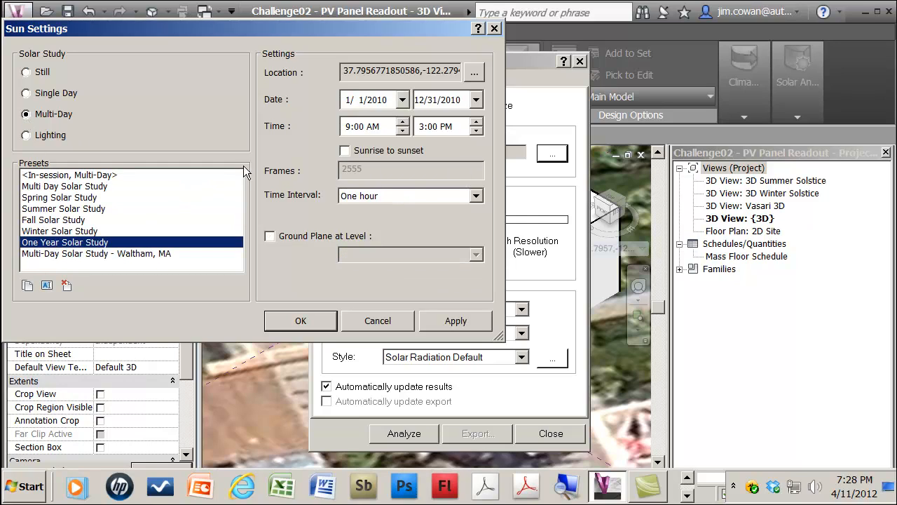
left_click(399, 71)
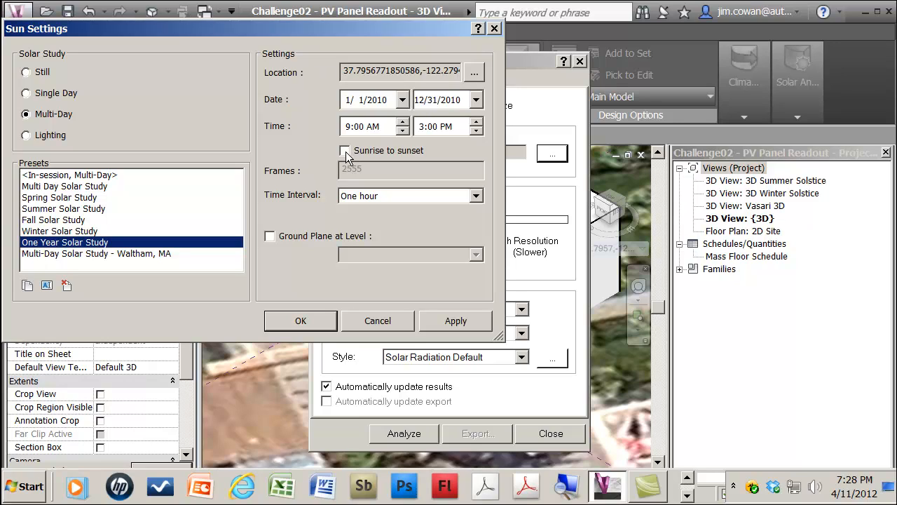
- Run each day sunrise to sunset at one-hour intervals and confirm the study
left_click(344, 150)
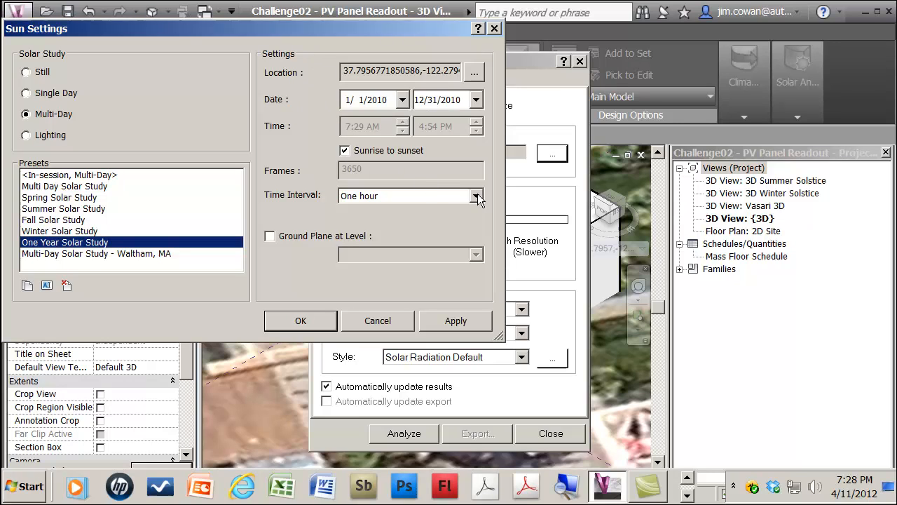
left_click(476, 196)
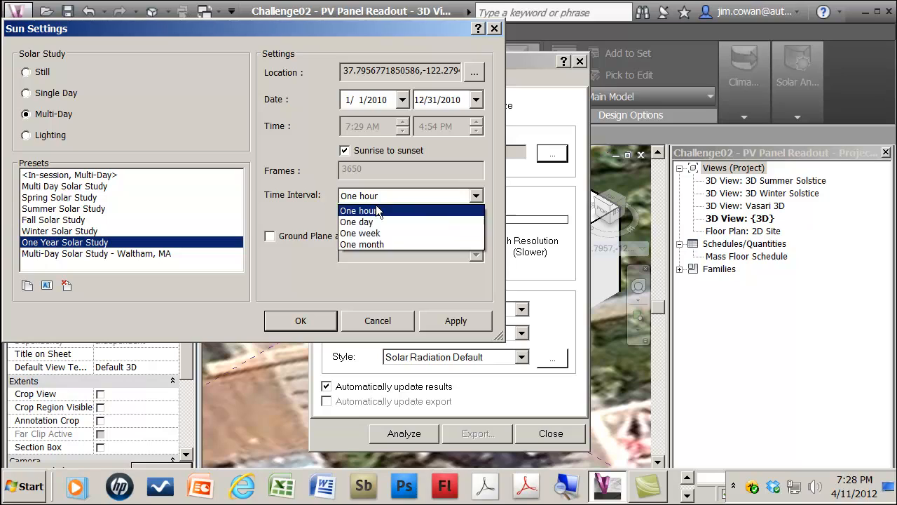
left_click(360, 210)
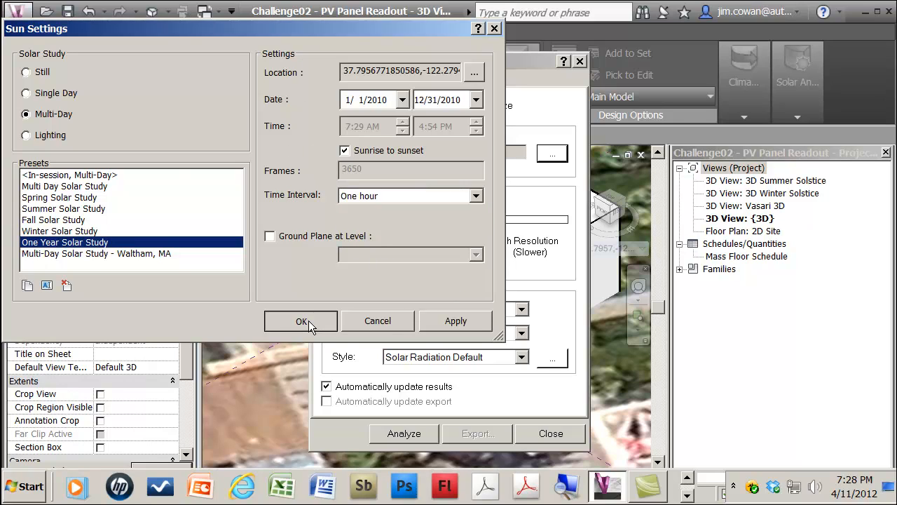
left_click(301, 320)
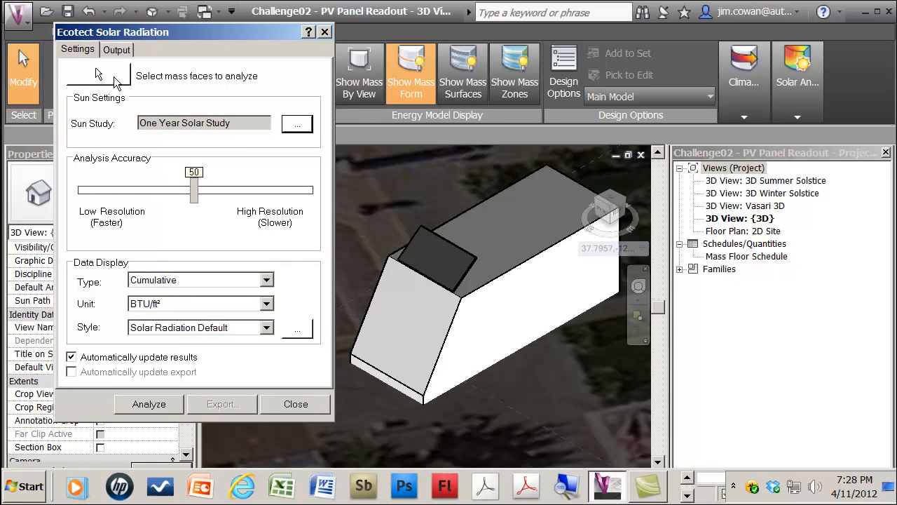
- Analyze the tilted panel face, yielding about 393,103 BTU/ft² cumulative radiation
left_click(98, 75)
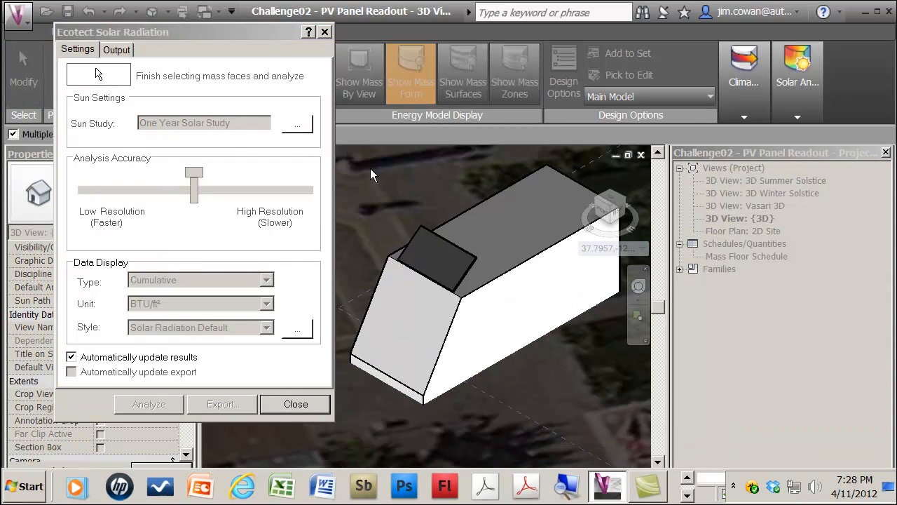
left_click(441, 263)
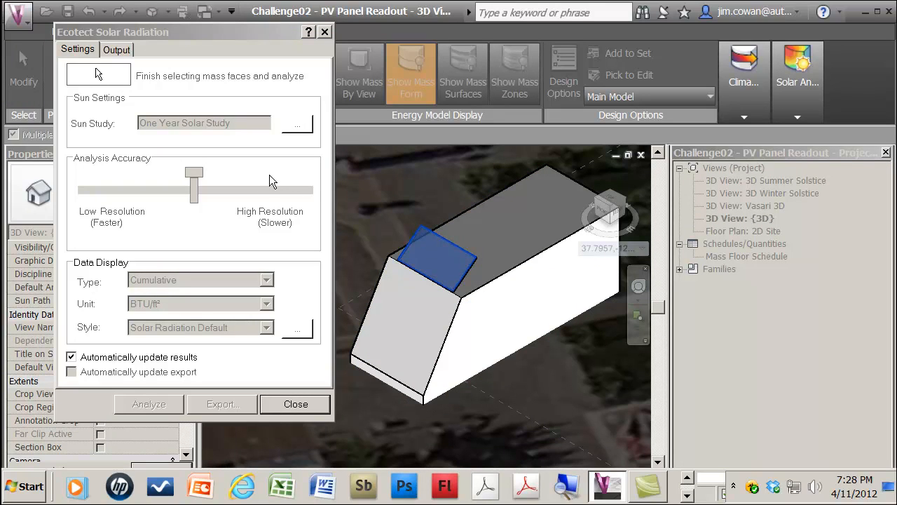
mouse_move(241, 334)
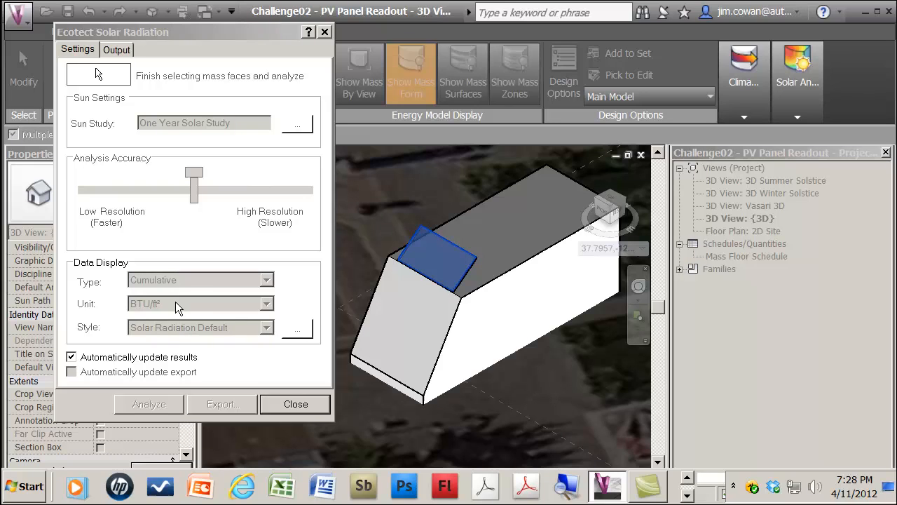
mouse_move(226, 288)
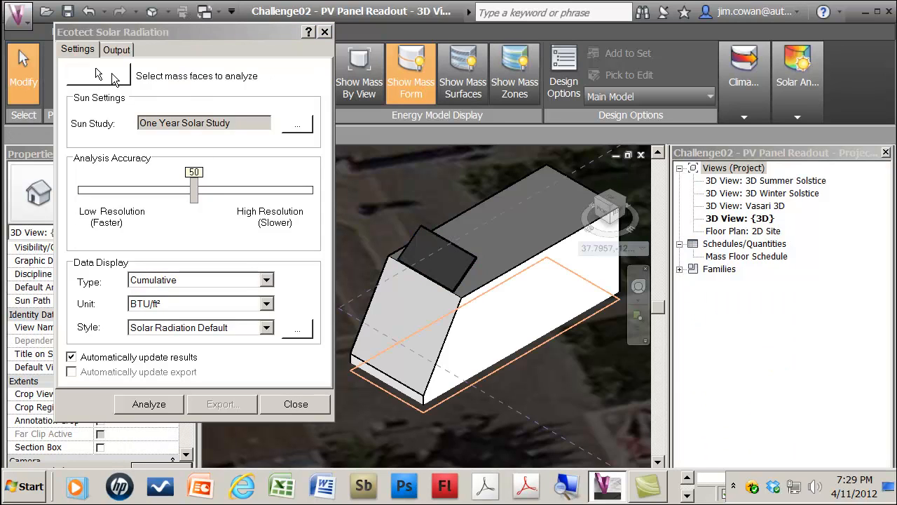
left_click(148, 404)
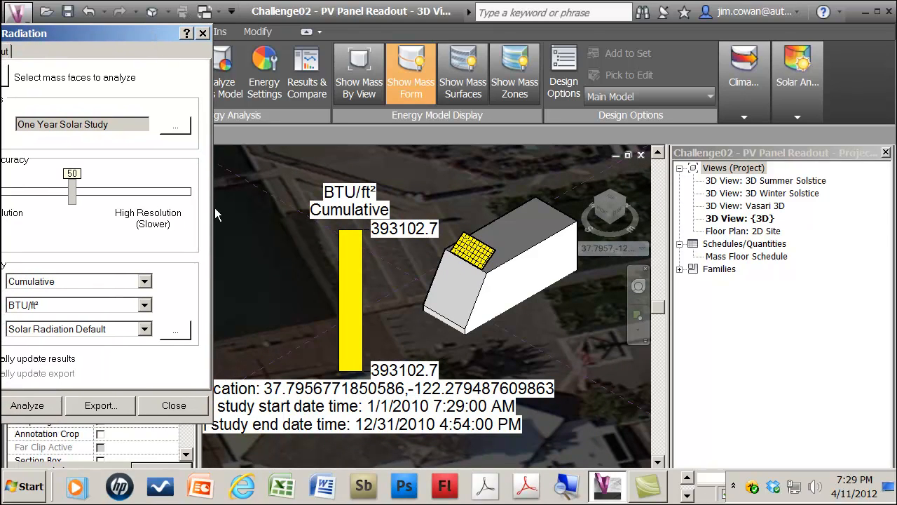
mouse_move(272, 239)
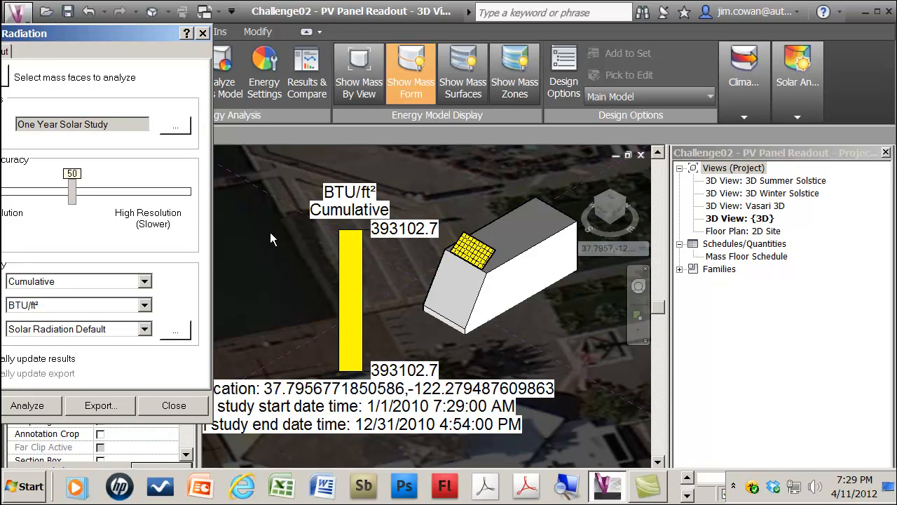
mouse_move(428, 242)
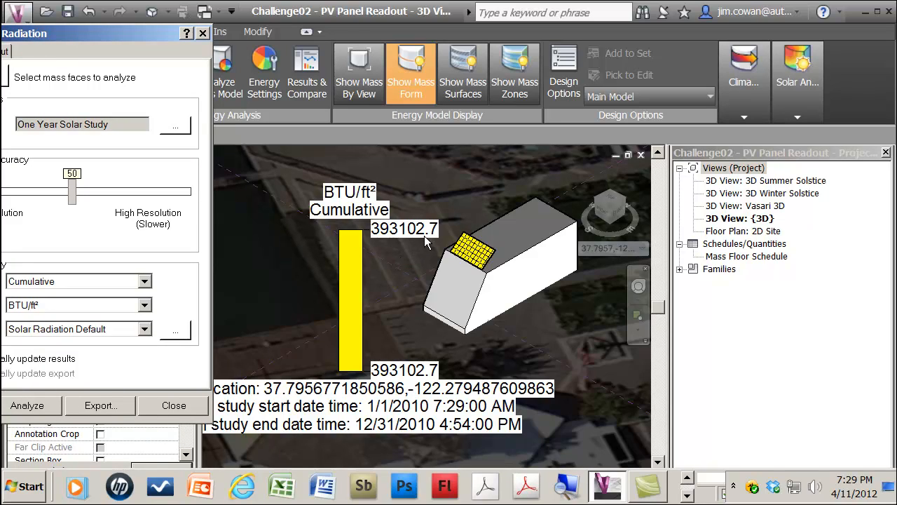
mouse_move(425, 242)
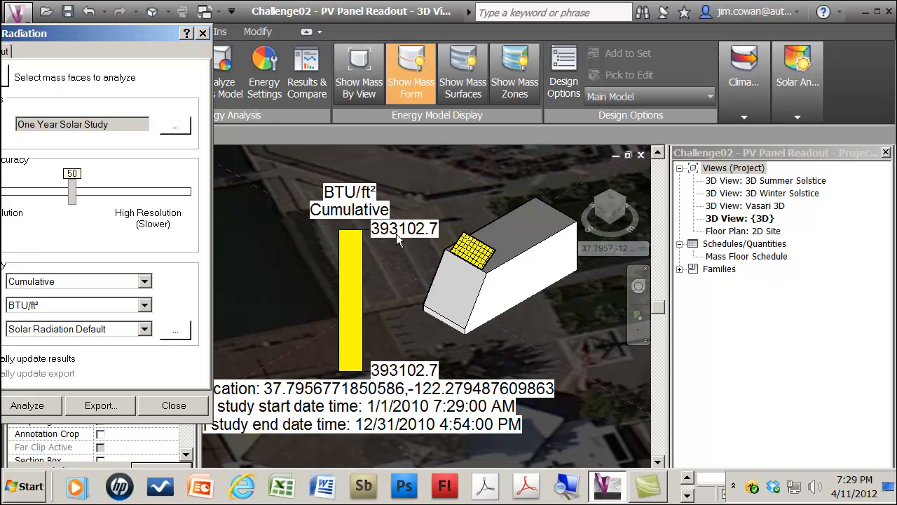
mouse_move(355, 249)
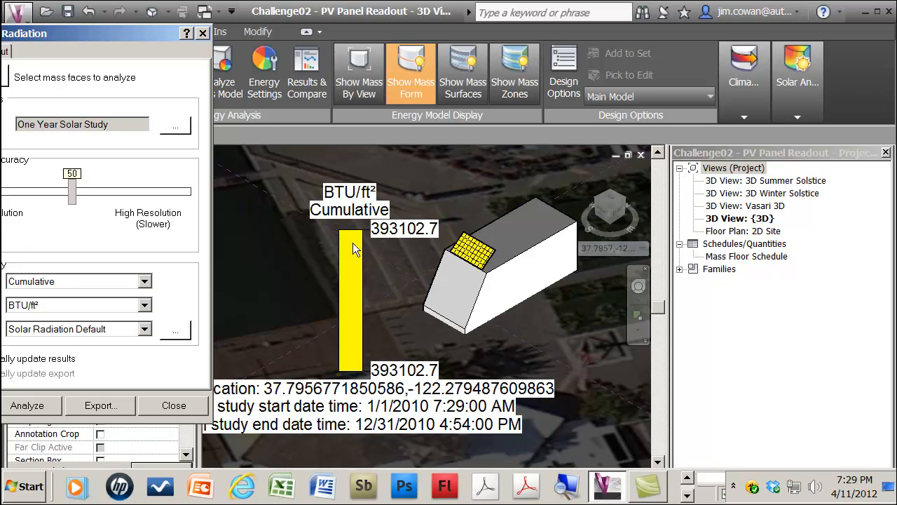
mouse_move(314, 276)
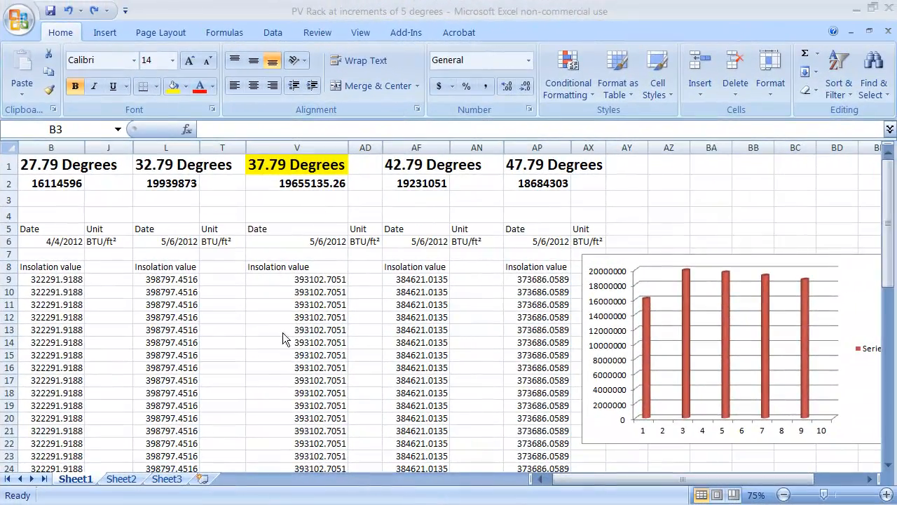
mouse_move(266, 179)
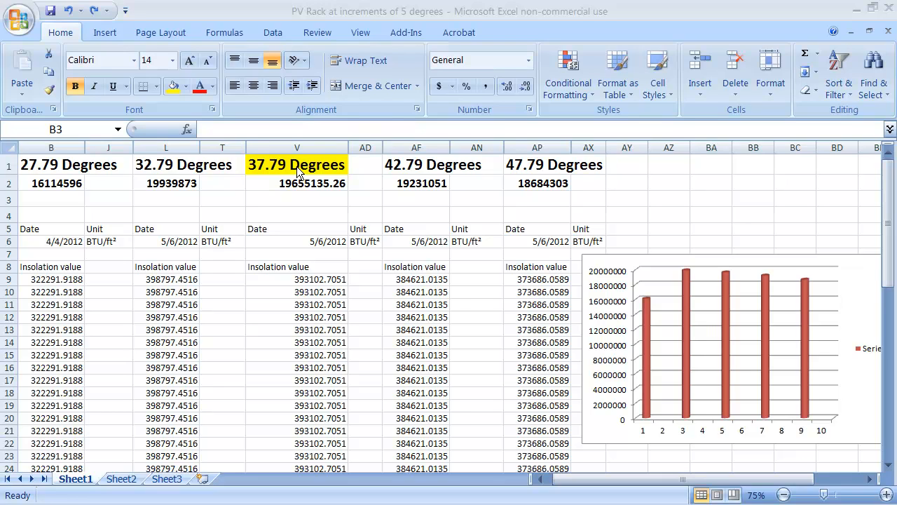
mouse_move(189, 176)
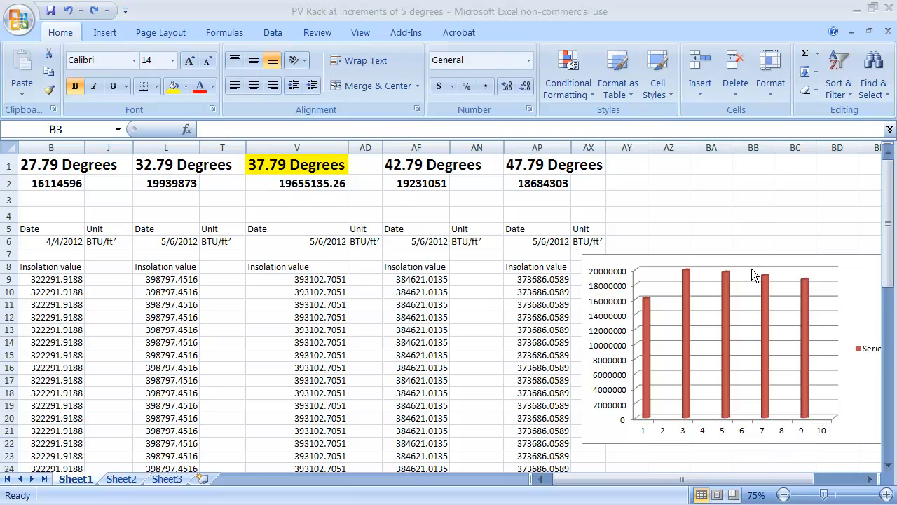
mouse_move(729, 279)
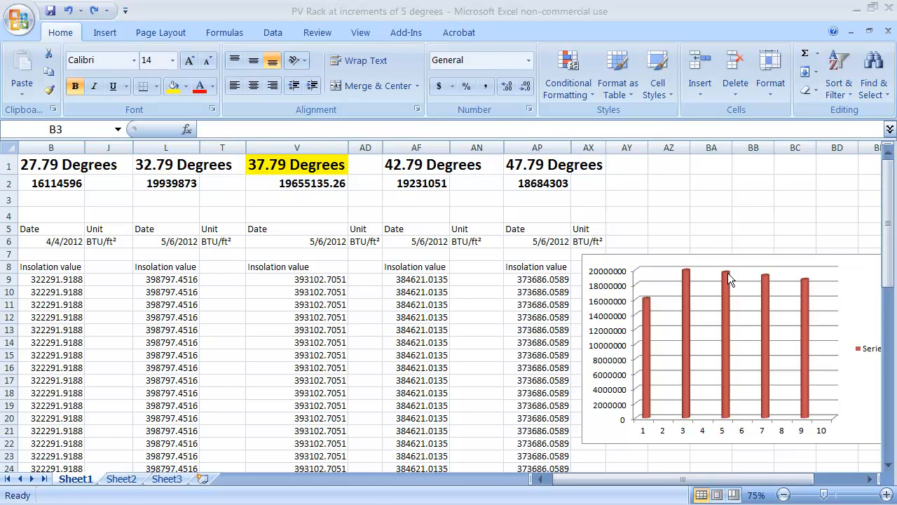
mouse_move(708, 273)
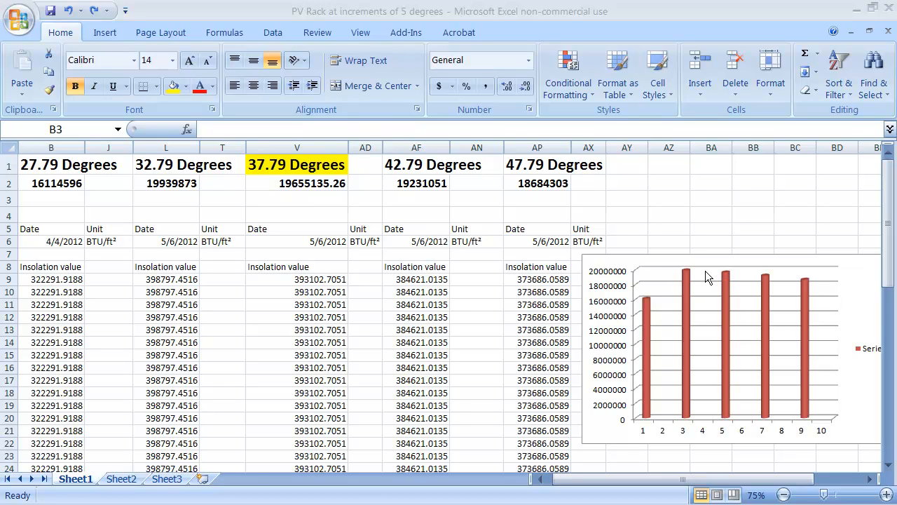
mouse_move(689, 275)
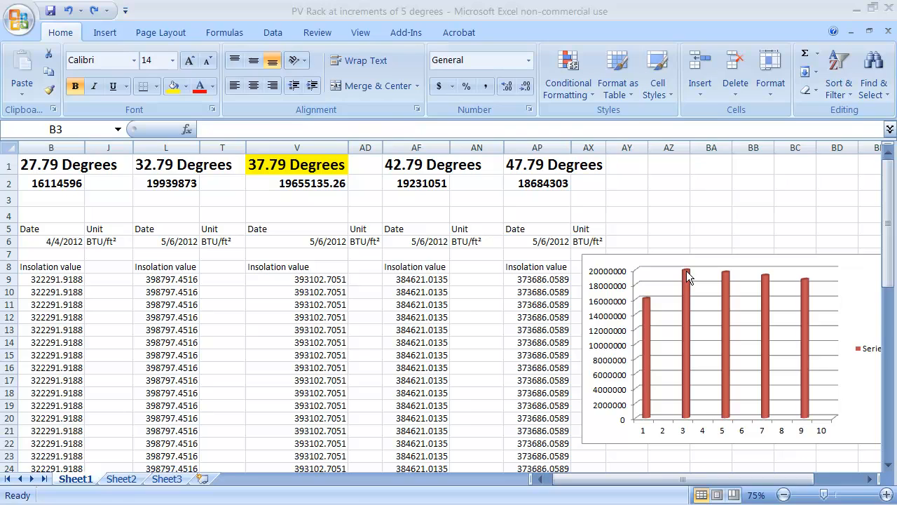
mouse_move(685, 273)
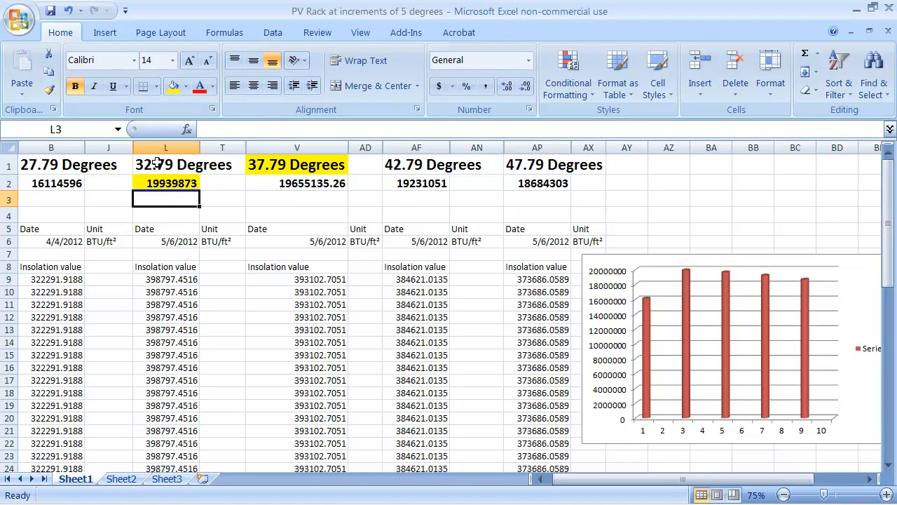
mouse_move(209, 204)
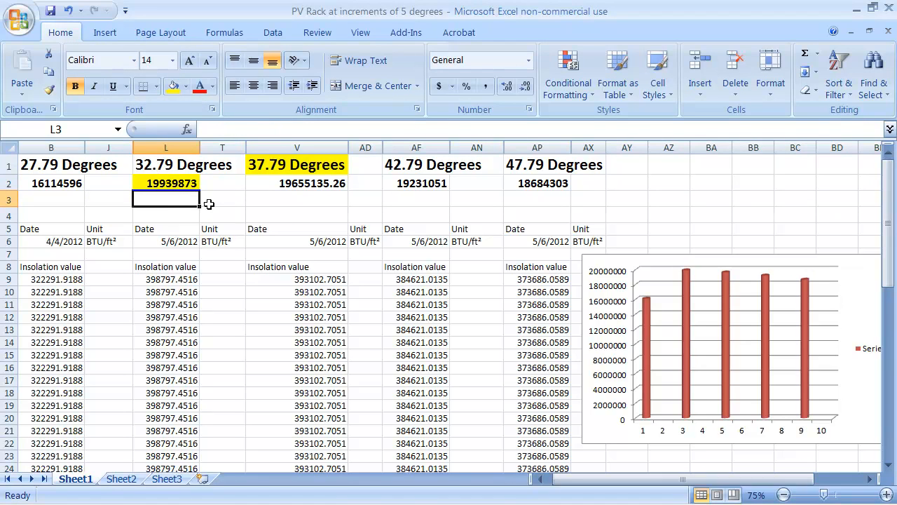
mouse_move(218, 187)
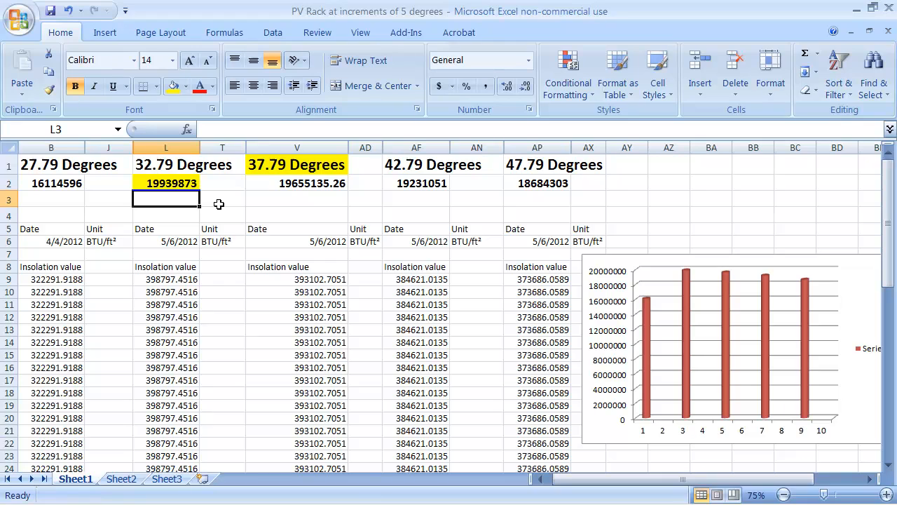
mouse_move(215, 185)
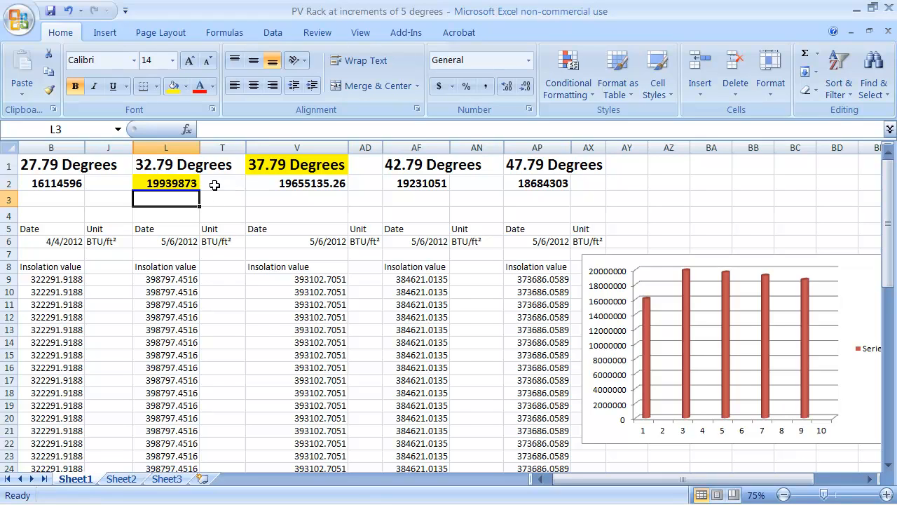
- Inspect cell L2's =SUM(L9:L60) formula behind the 32.79 Degrees total
left_click(166, 183)
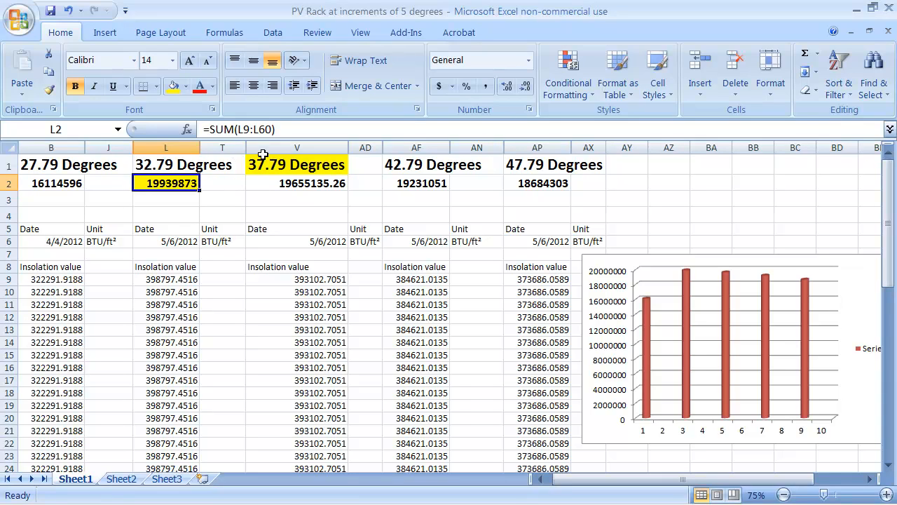
mouse_move(641, 252)
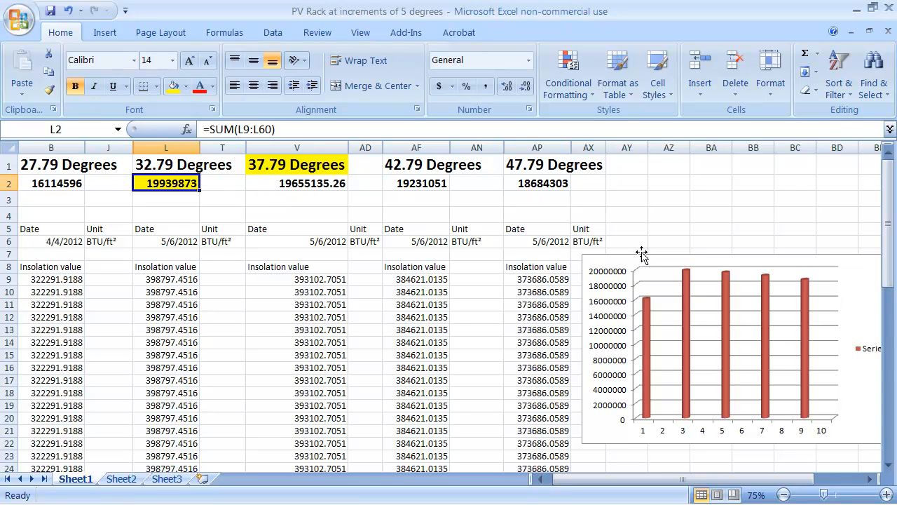
mouse_move(669, 241)
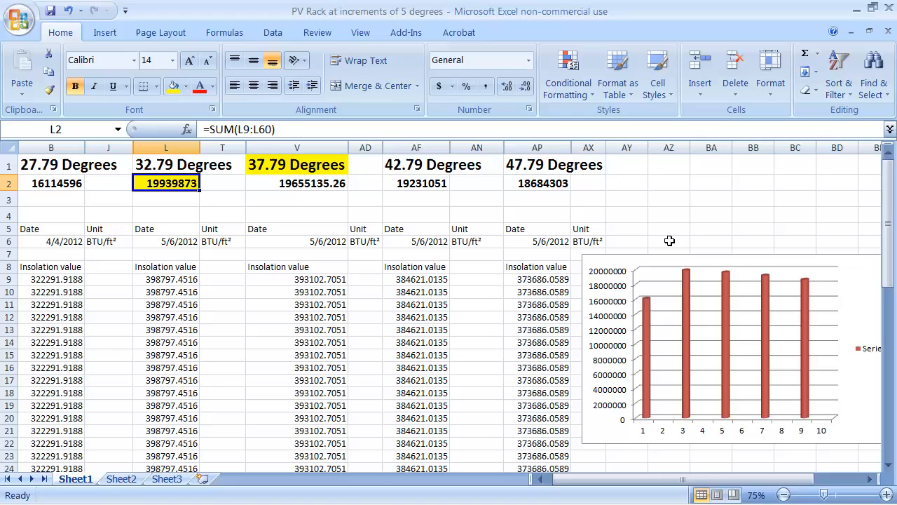